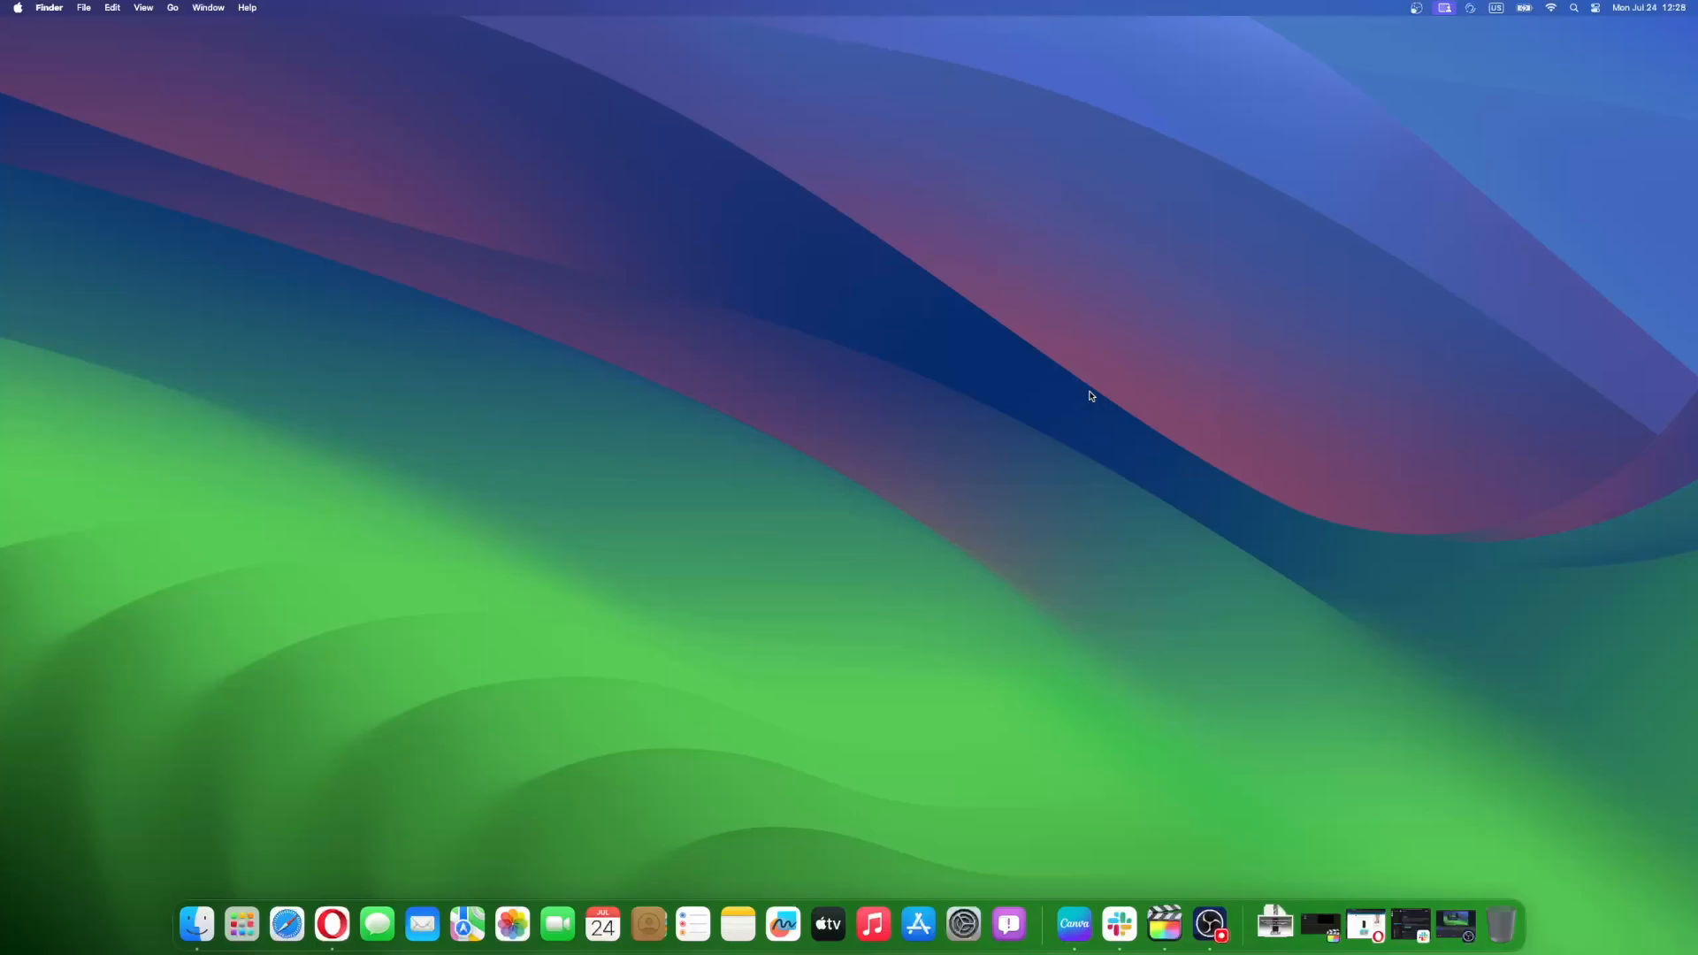
{"action": "mouse_move", "coordinate": [903, 411]}
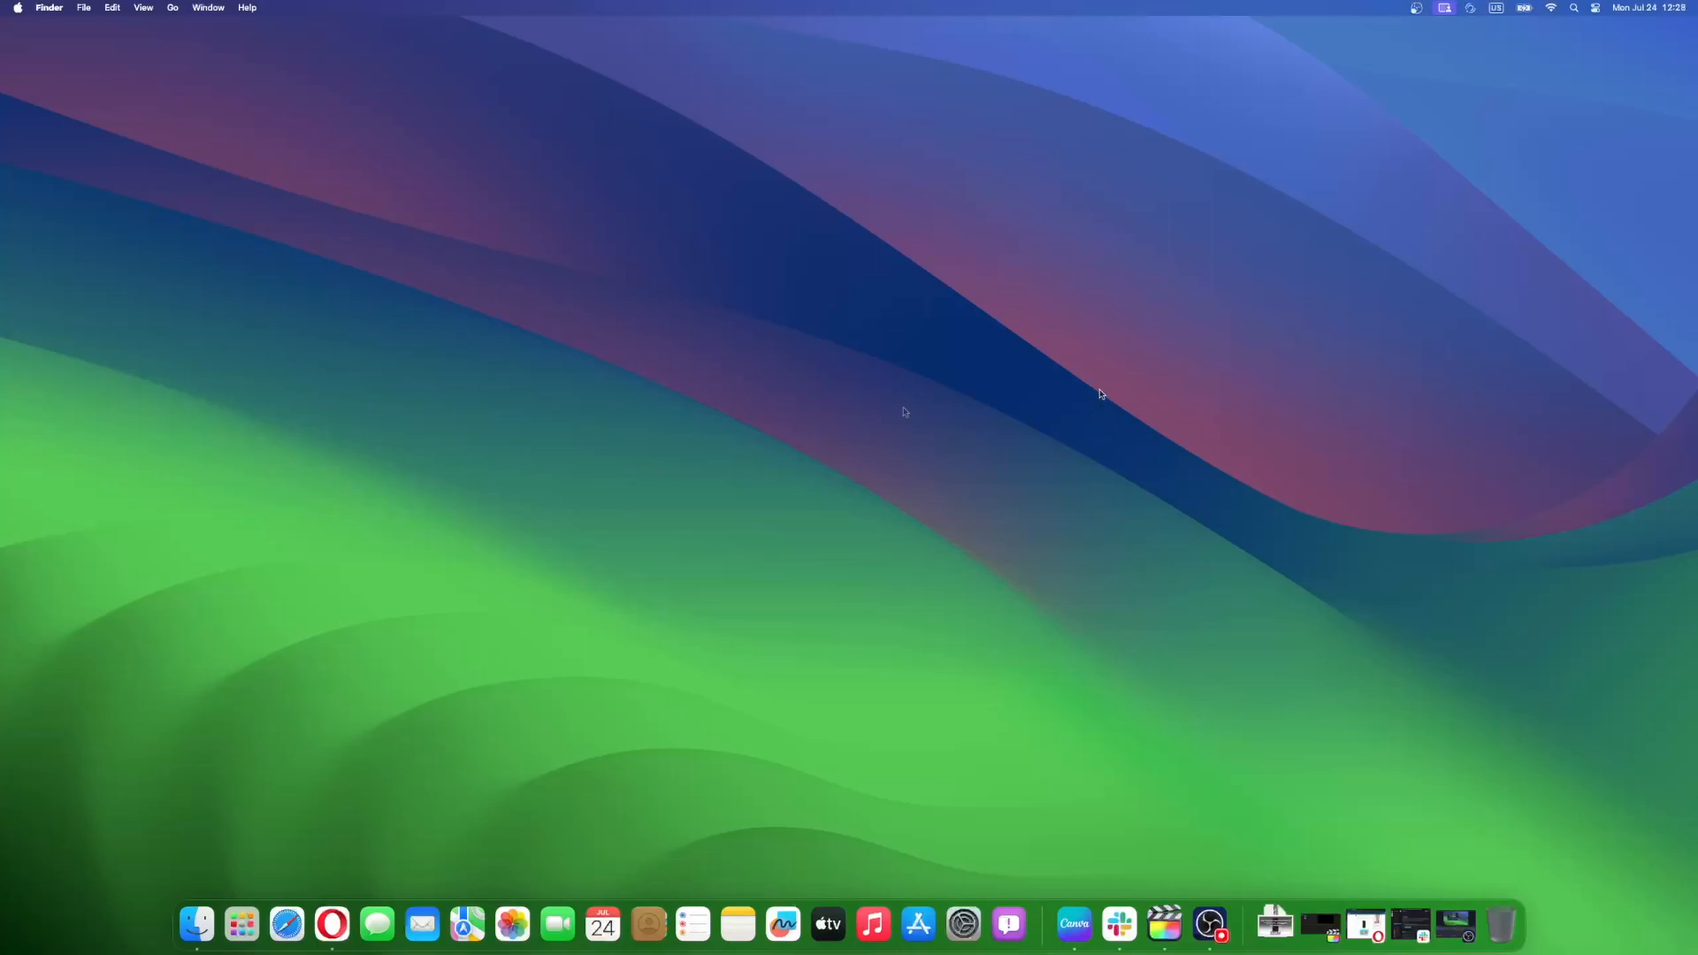
{"action": "mouse_move", "coordinate": [1091, 395]}
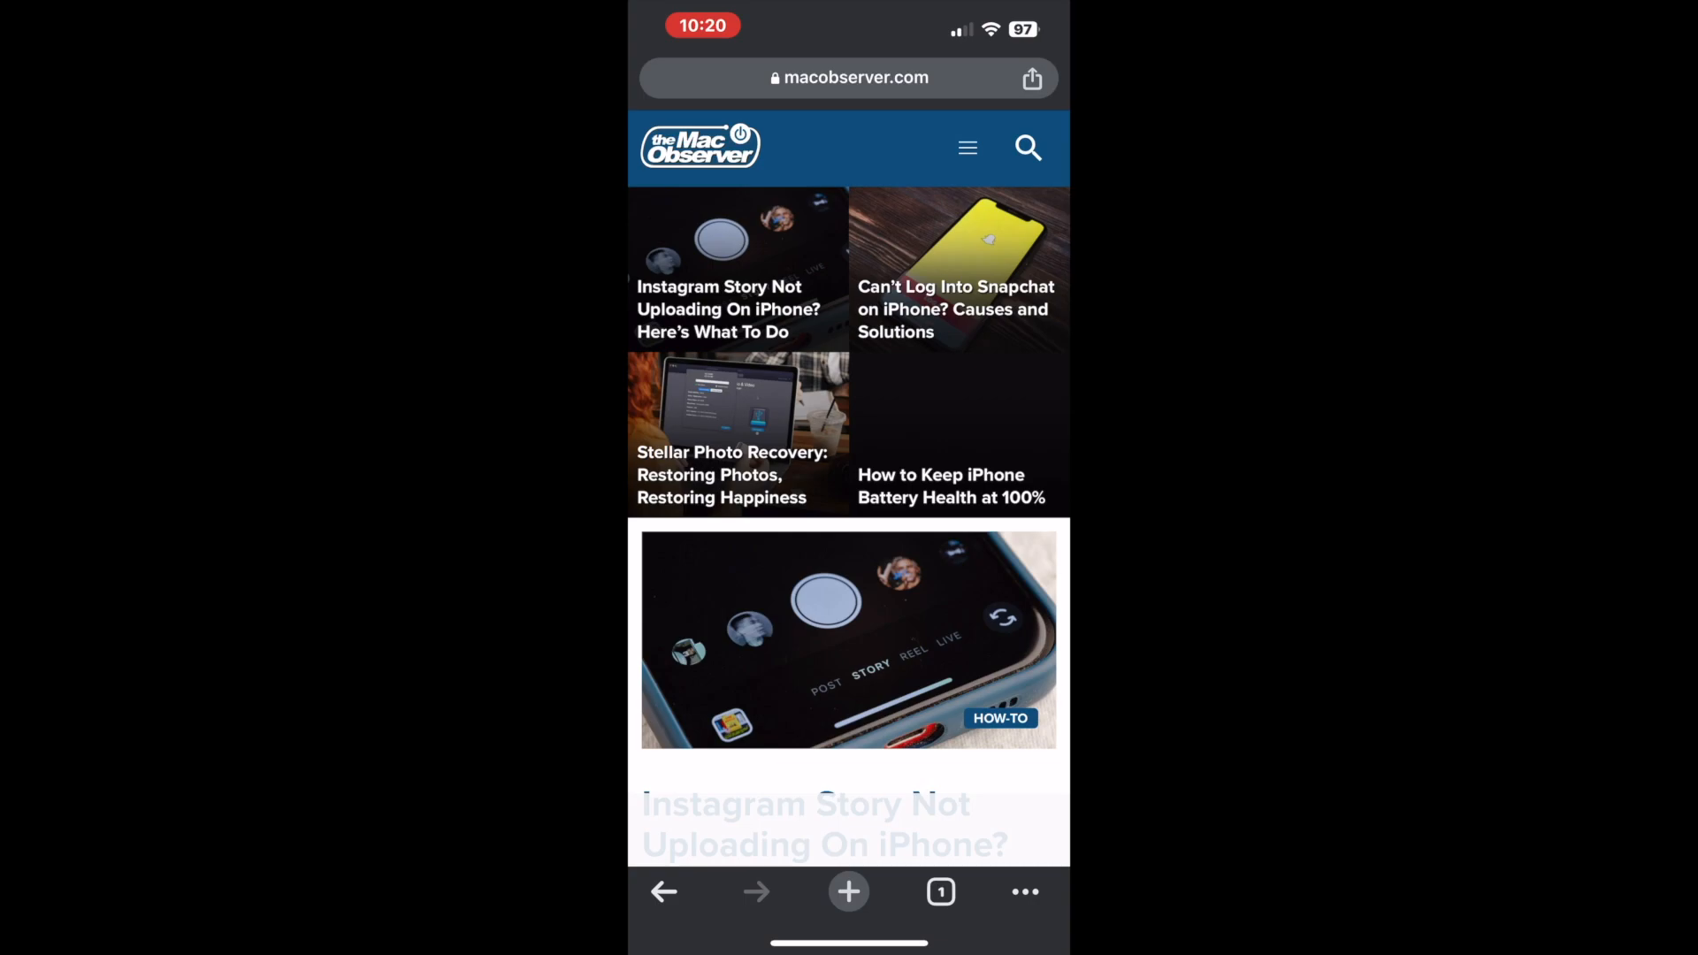
- Add macobserver.com to the iPhone home screen from Chrome's Share menu
{"action": "left_click", "coordinate": [1031, 78]}
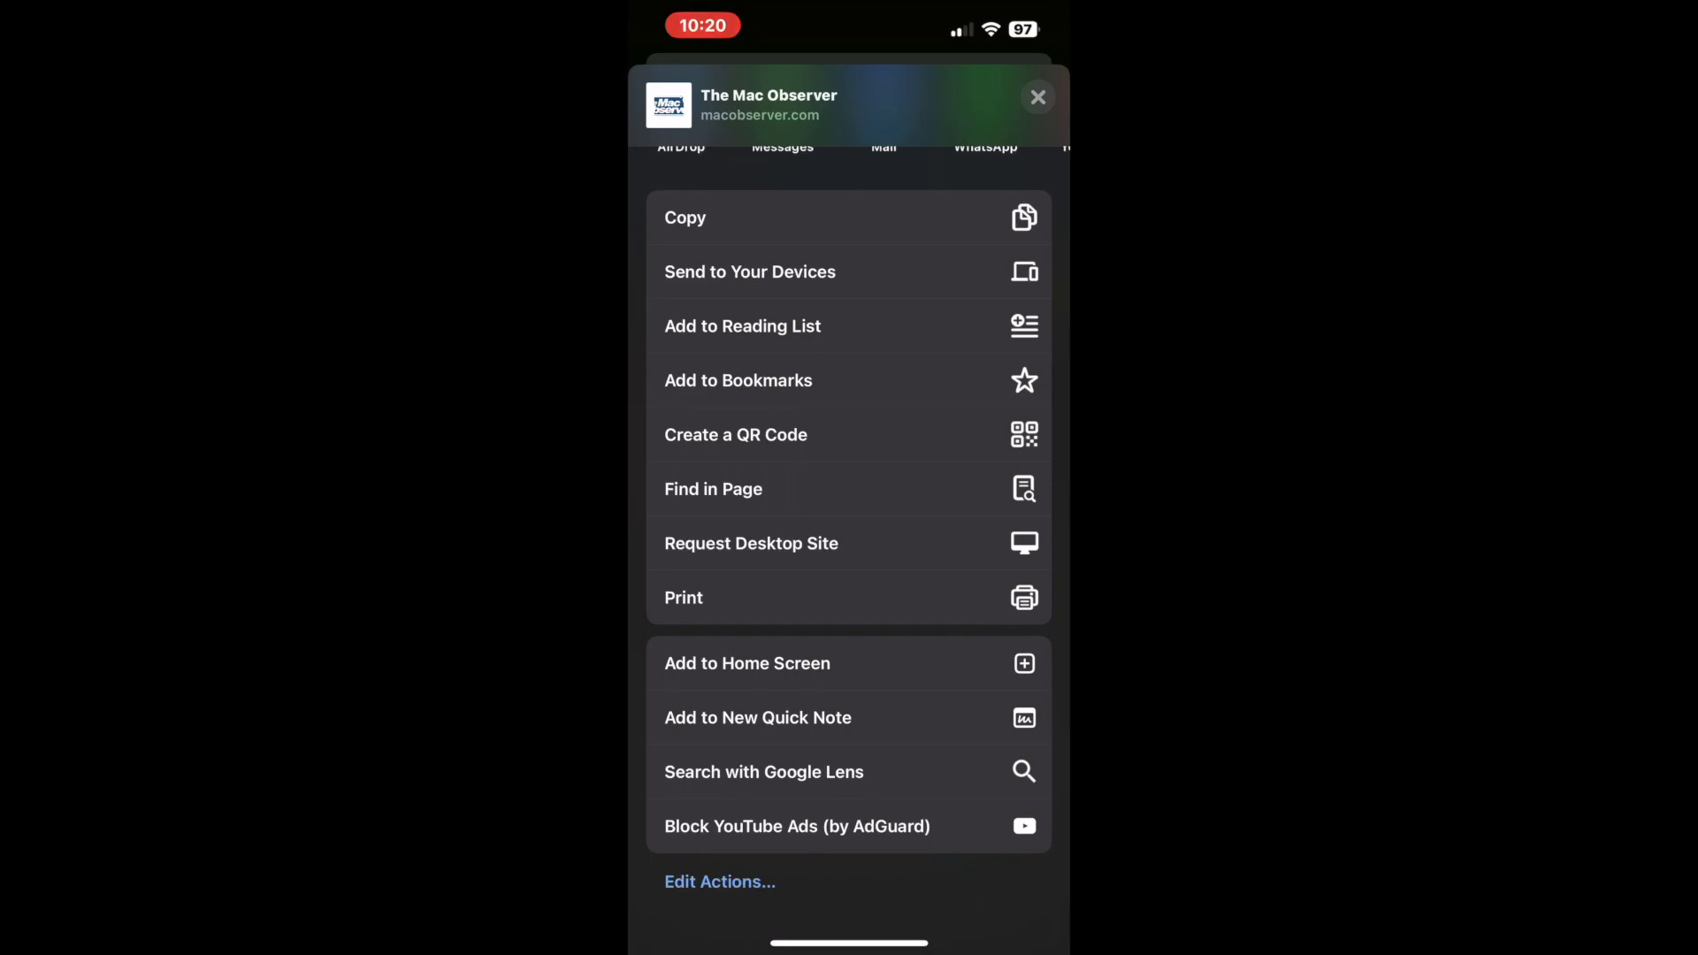
{"action": "left_click", "coordinate": [746, 663]}
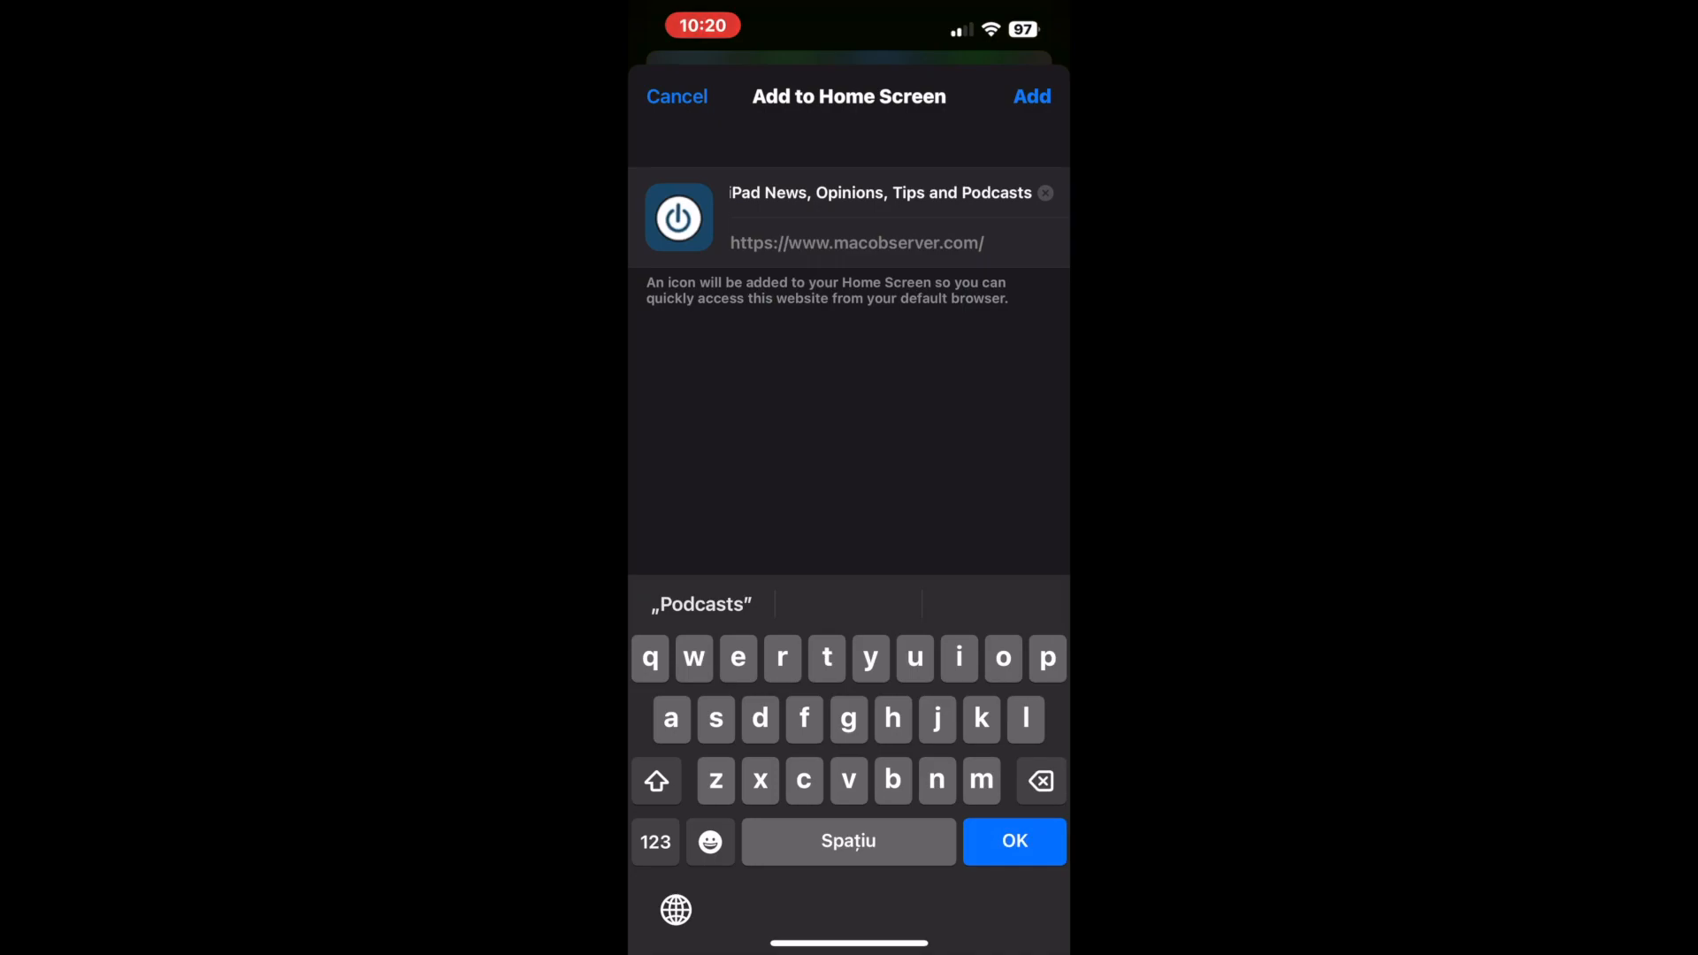
{"action": "left_click", "coordinate": [1029, 97]}
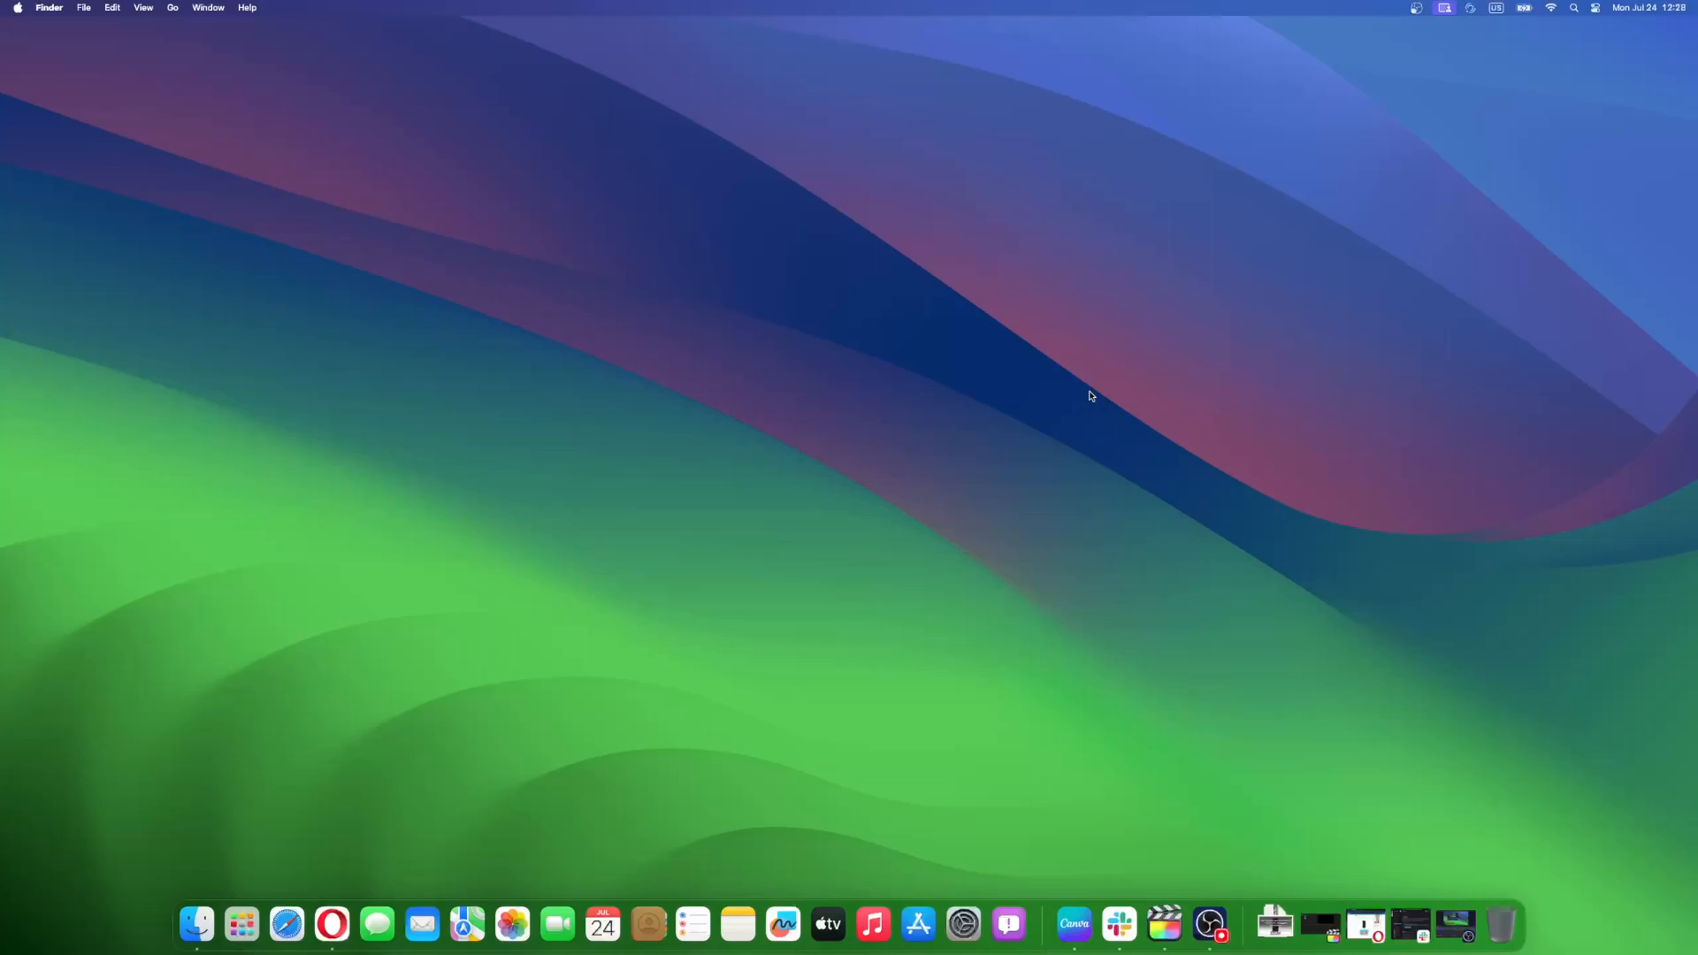
{"action": "mouse_move", "coordinate": [904, 413]}
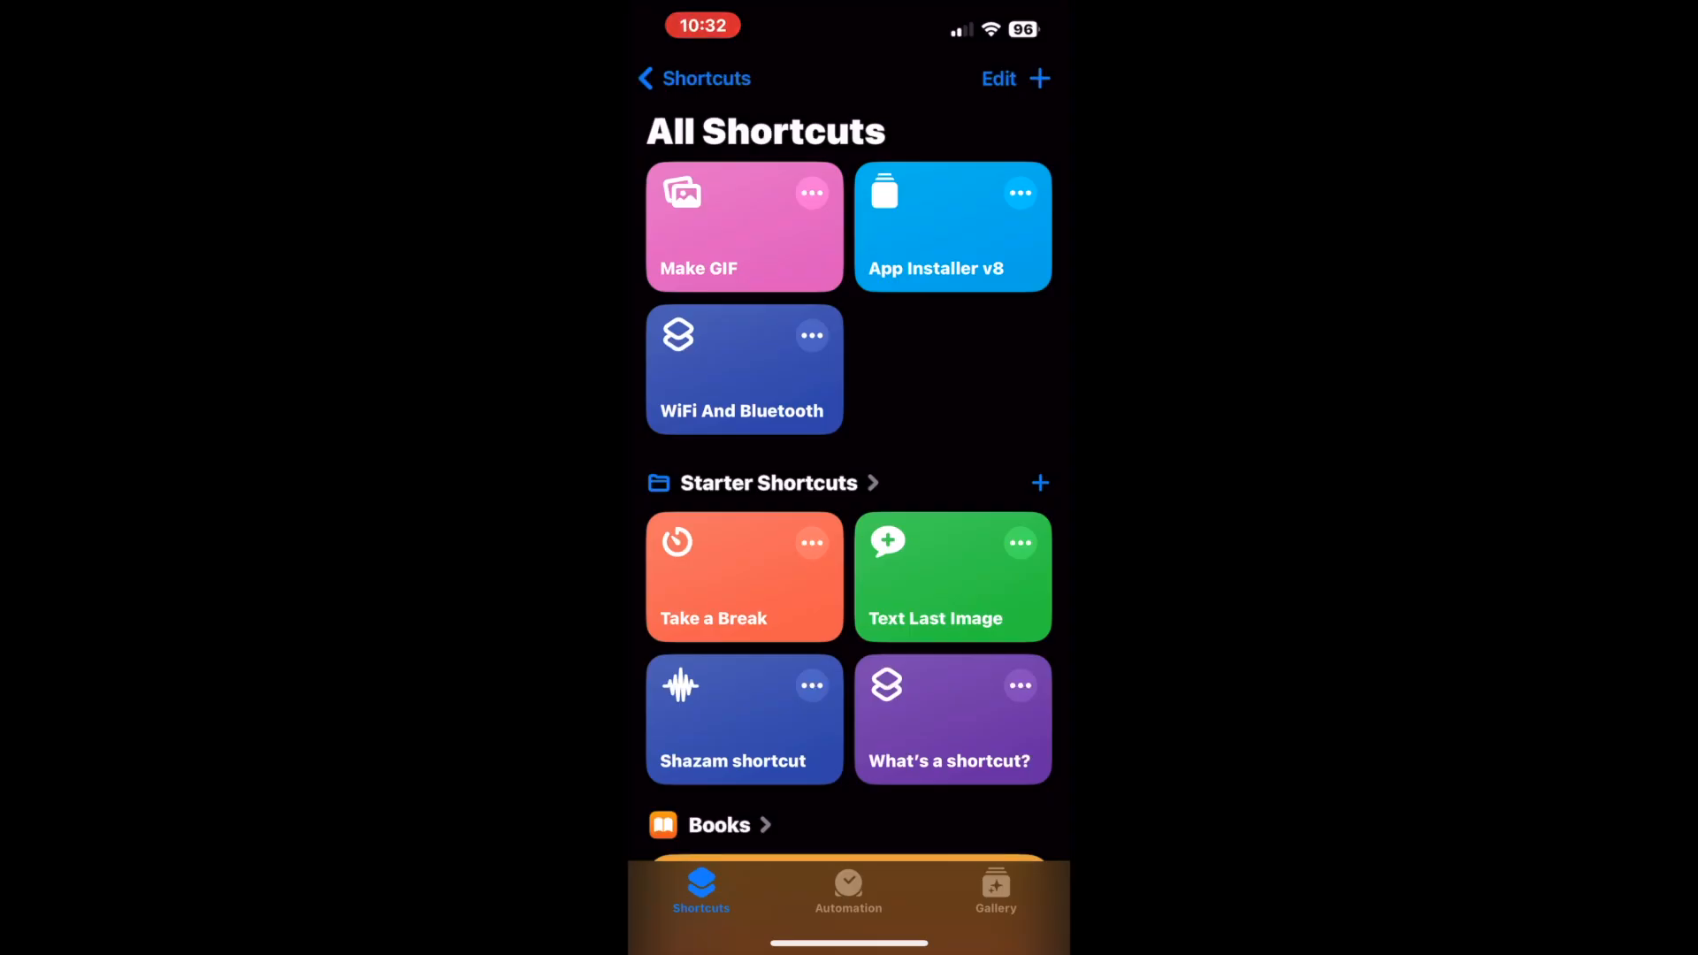
- Create a new shortcut and add the Show Web View action, found by searching 'Op'
{"action": "left_click", "coordinate": [1038, 78]}
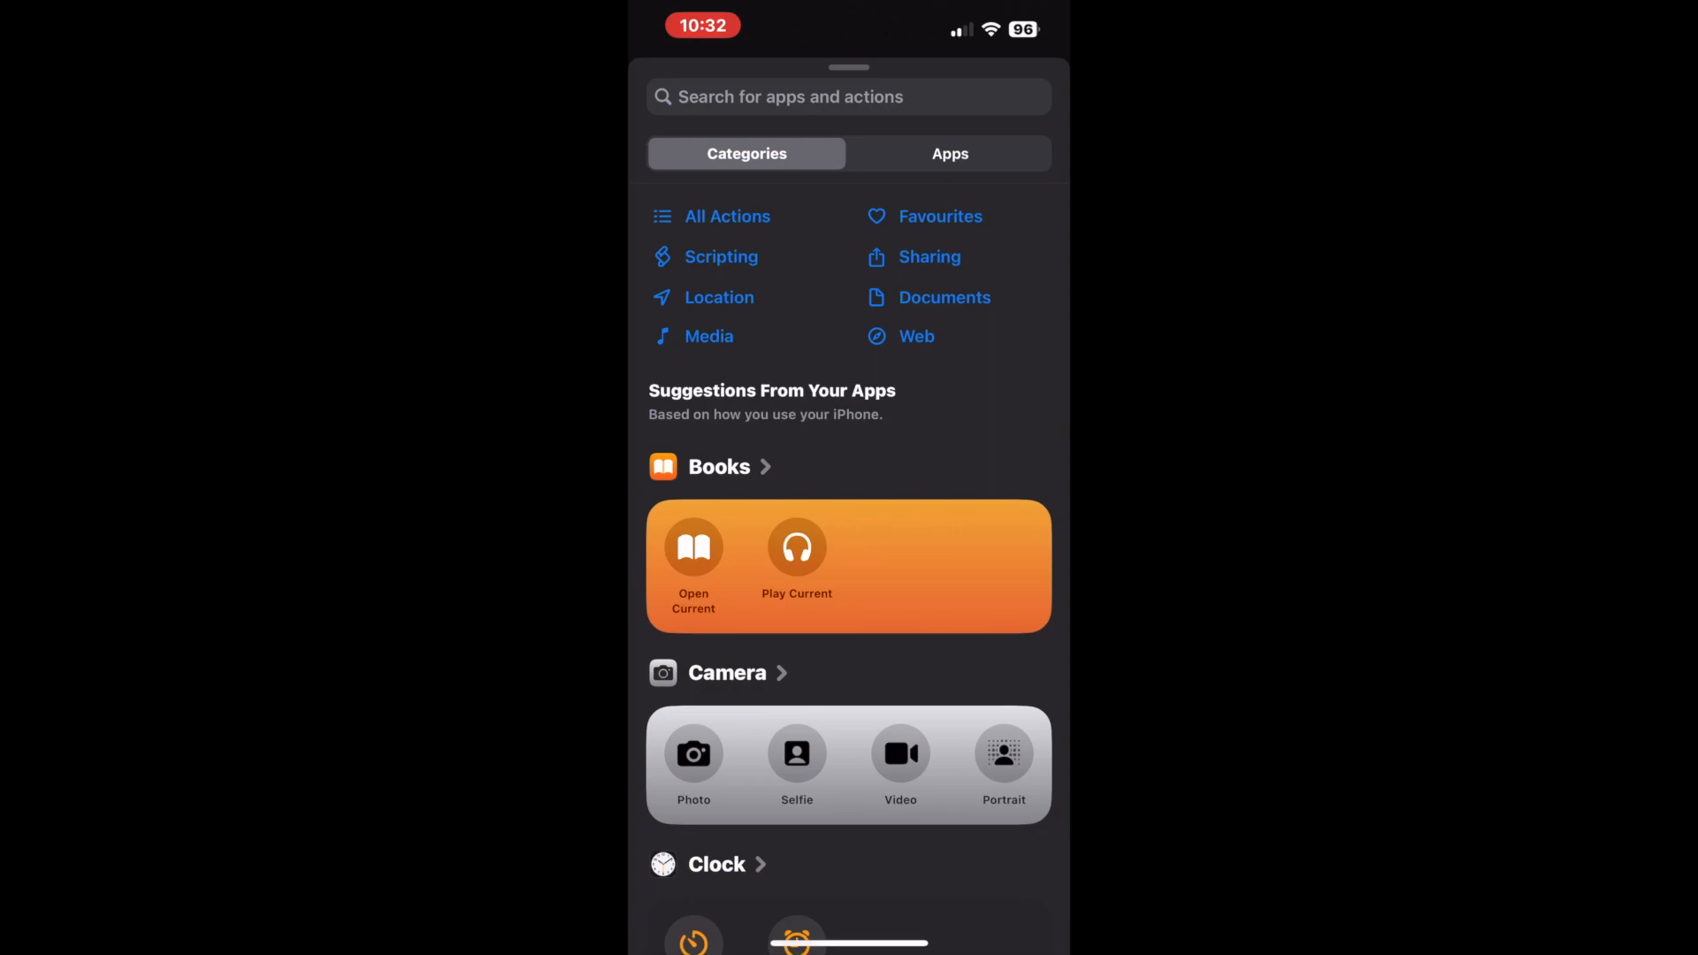
{"action": "left_click", "coordinate": [809, 96]}
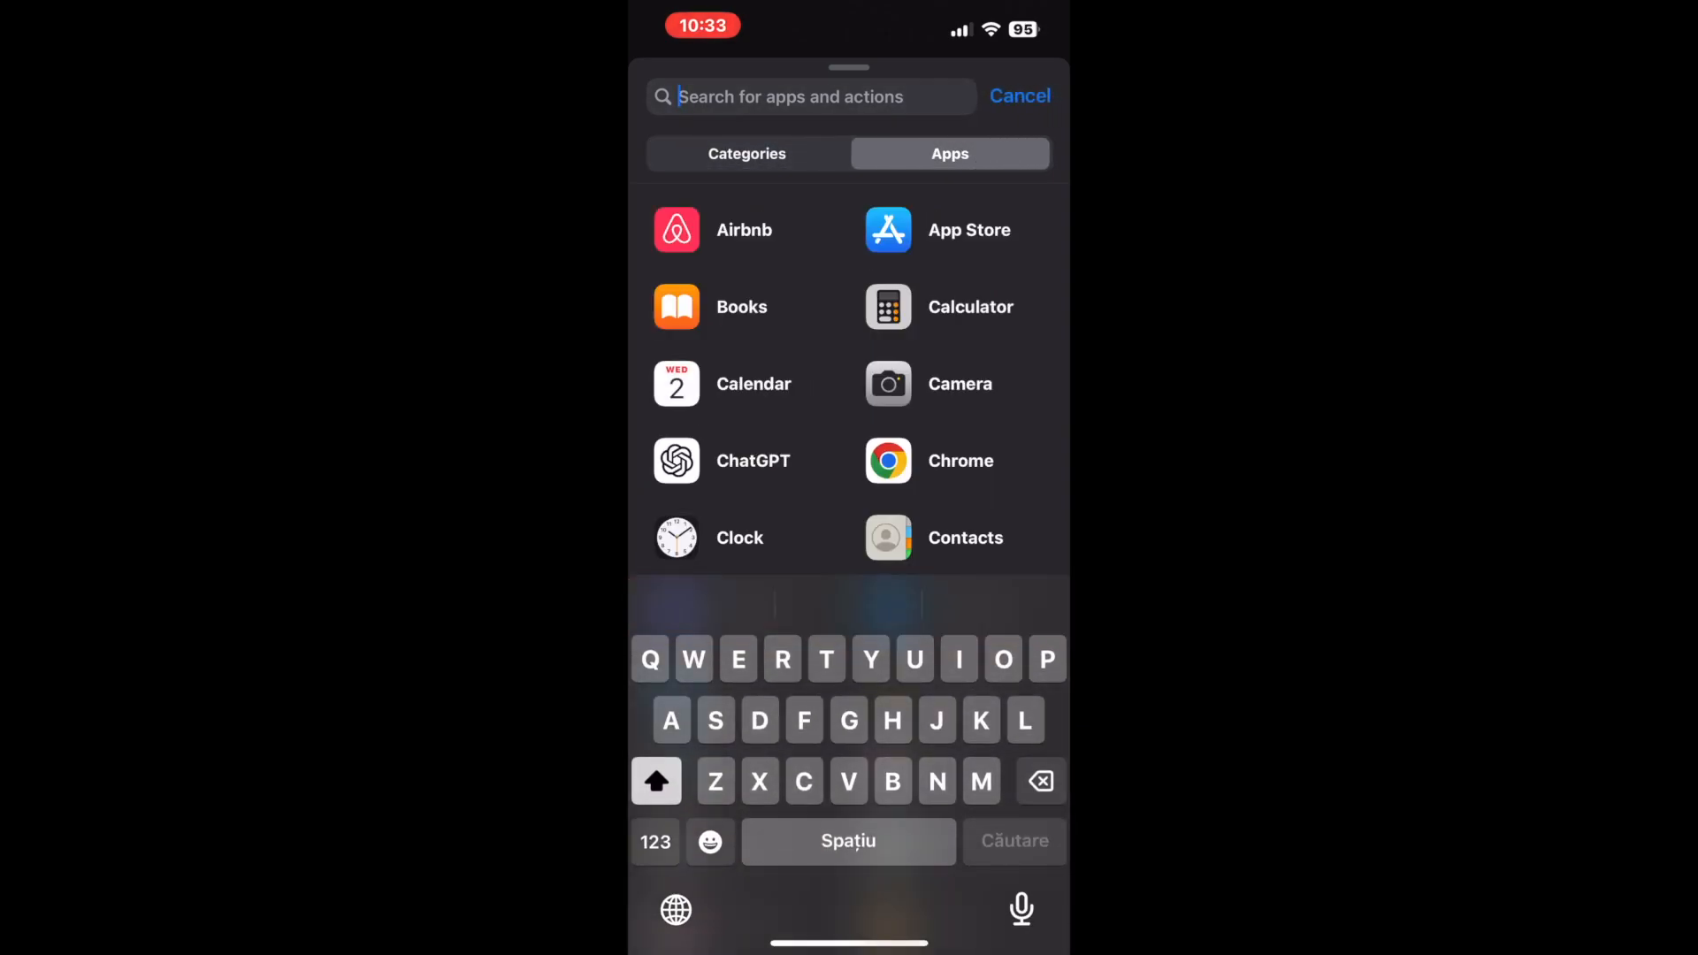
{"action": "type", "text": "Open in b"}
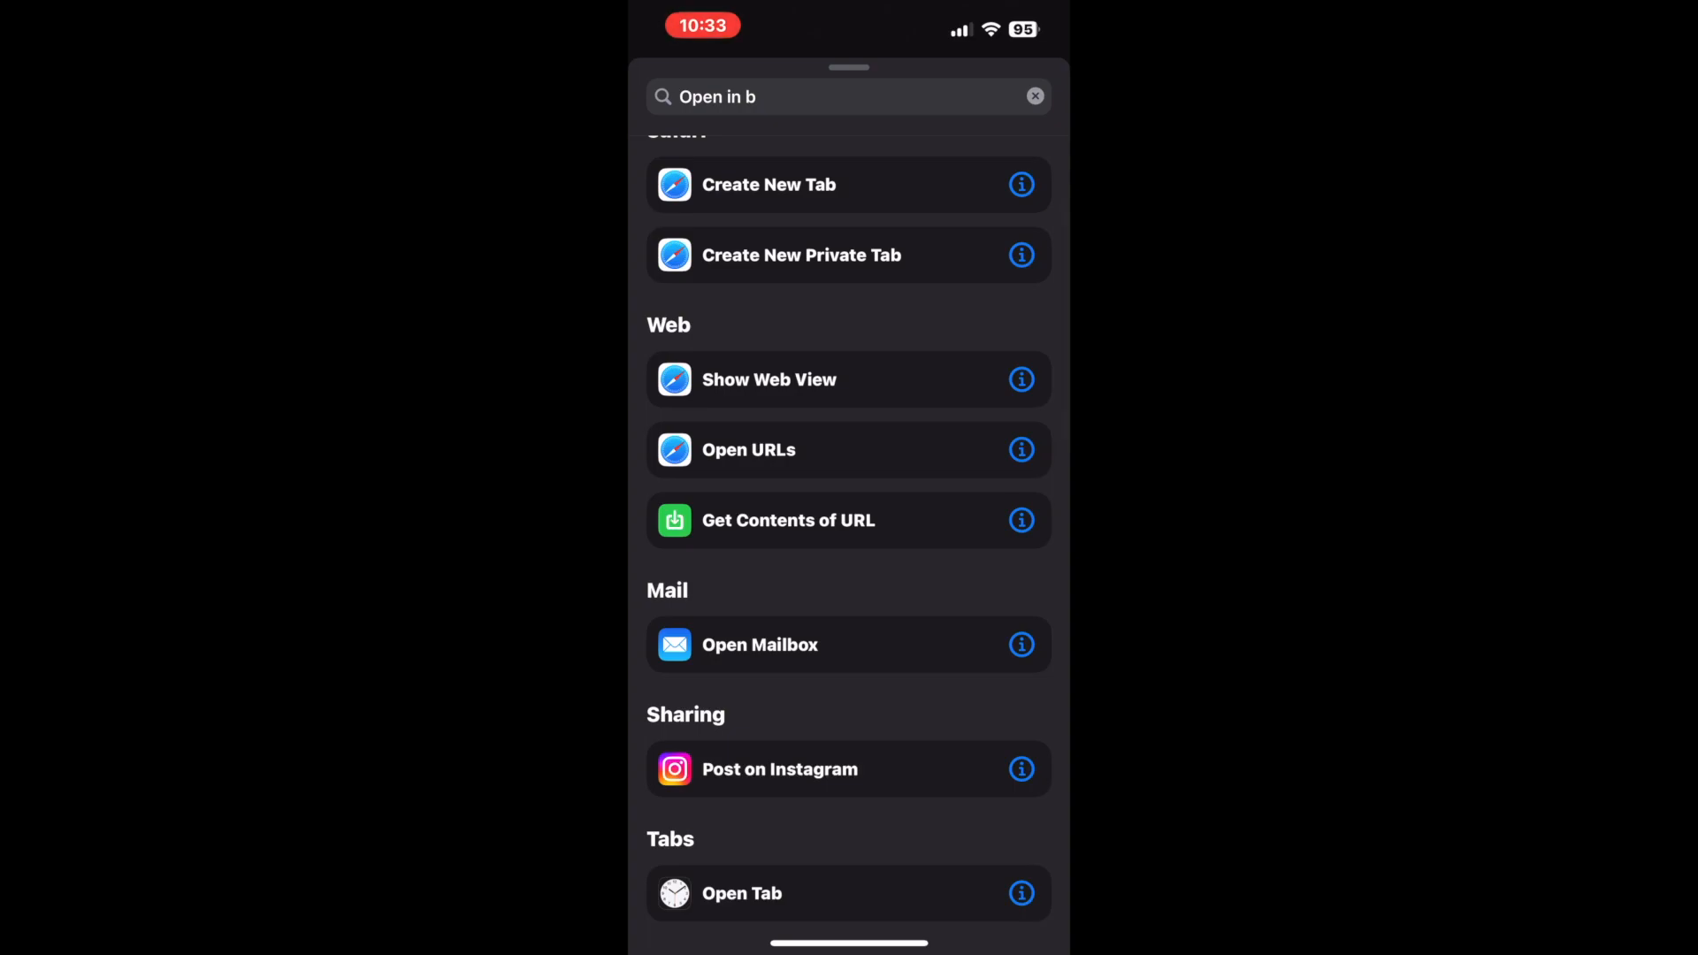
{"action": "left_click", "coordinate": [768, 379]}
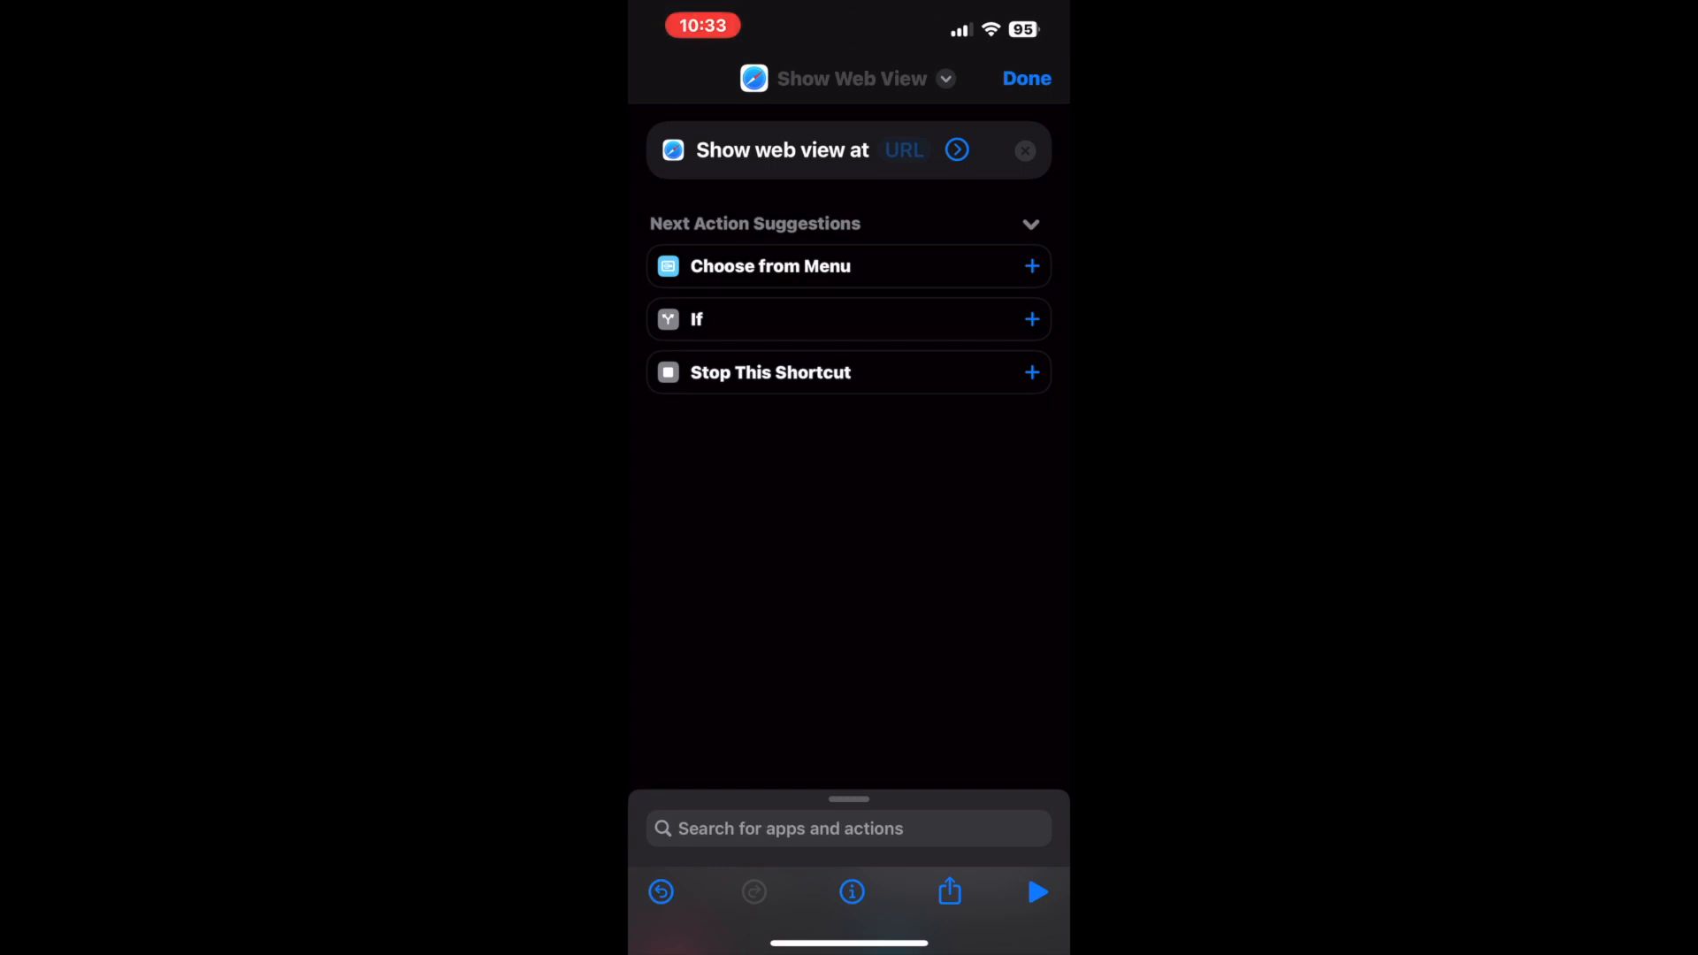
{"action": "left_click", "coordinate": [904, 150]}
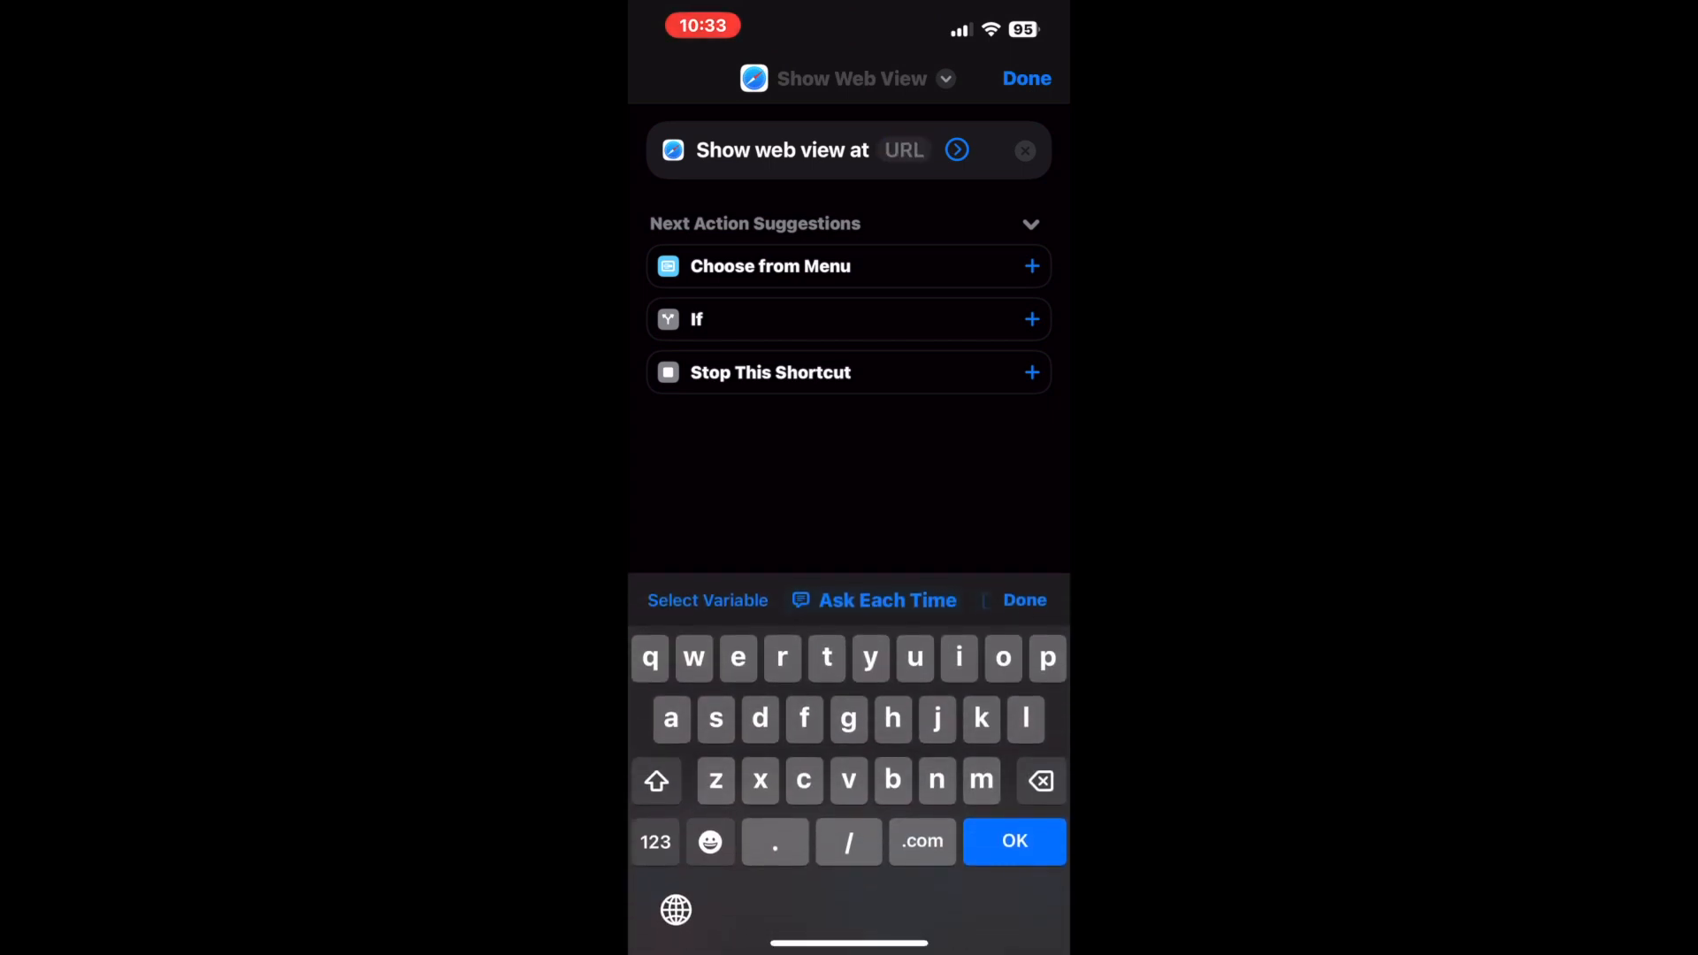
{"action": "left_click", "coordinate": [904, 150]}
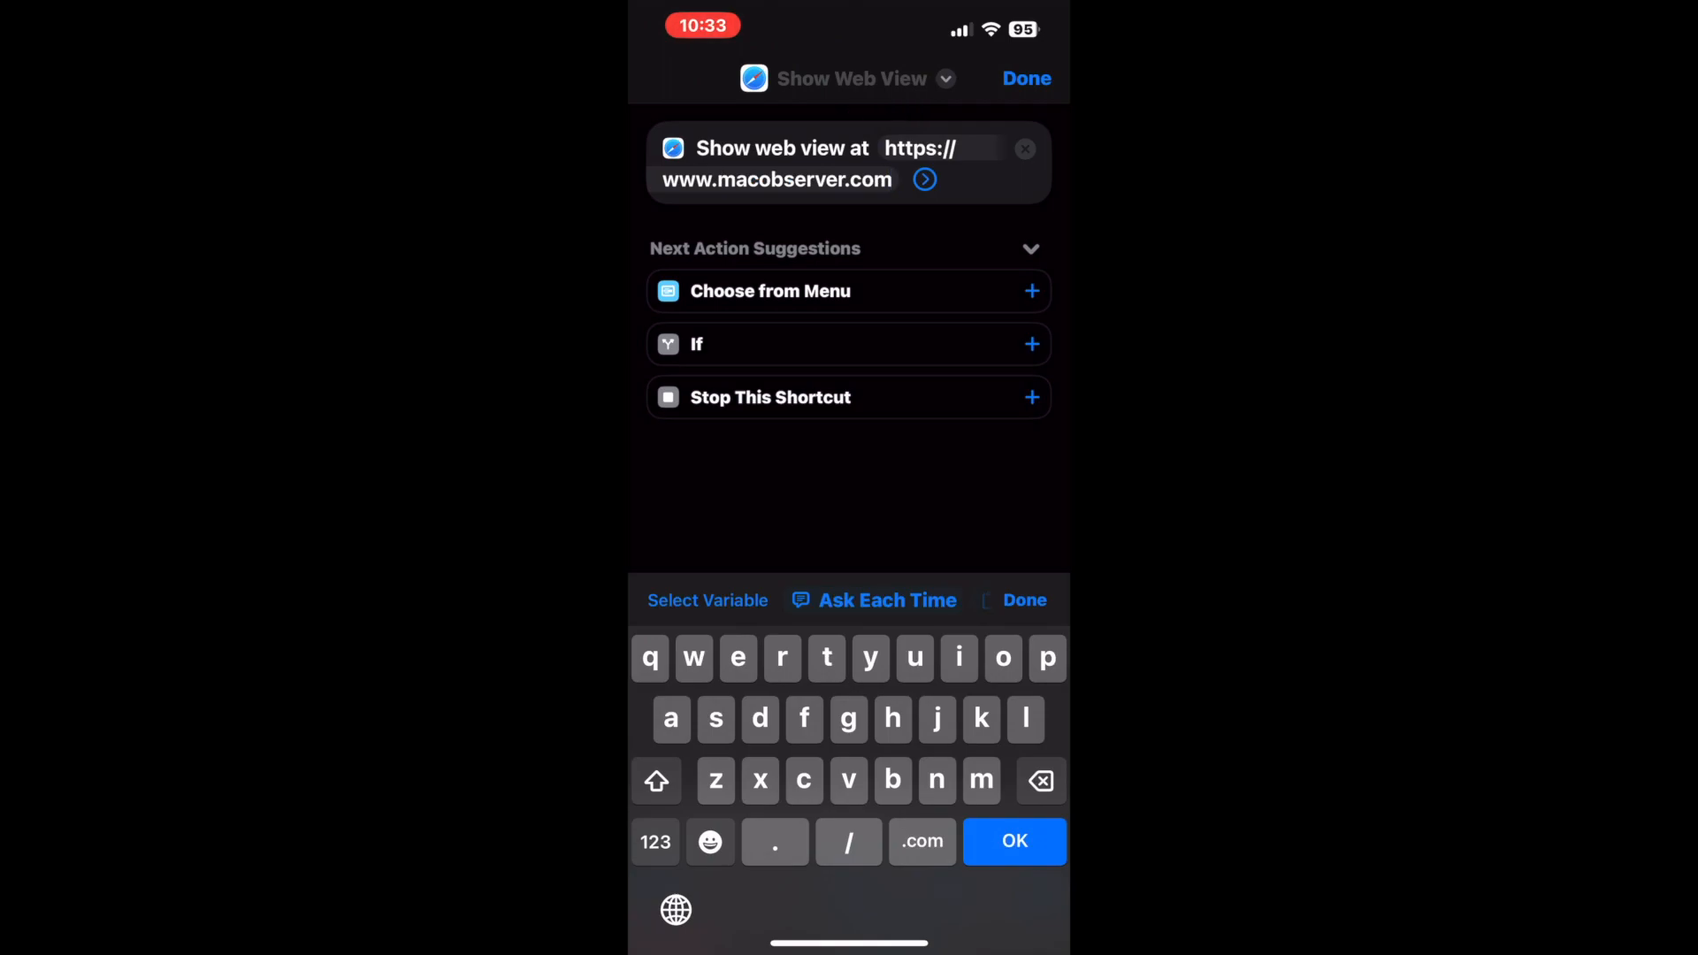
{"action": "left_click", "coordinate": [853, 78]}
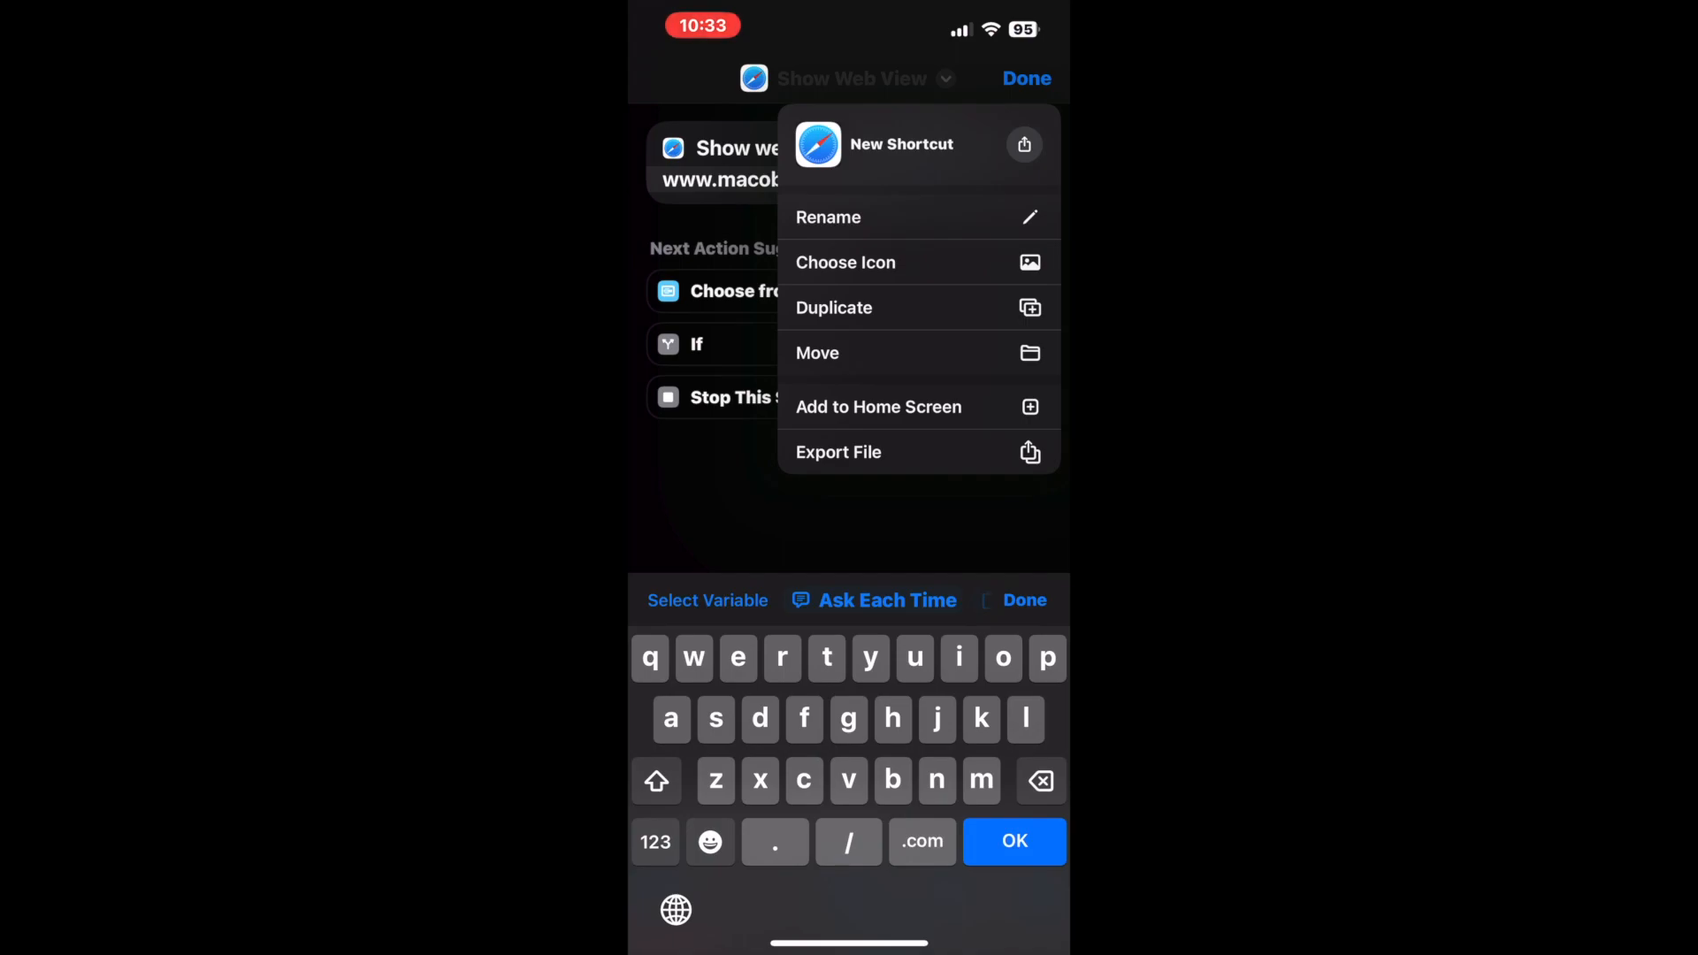
{"action": "left_click", "coordinate": [878, 406]}
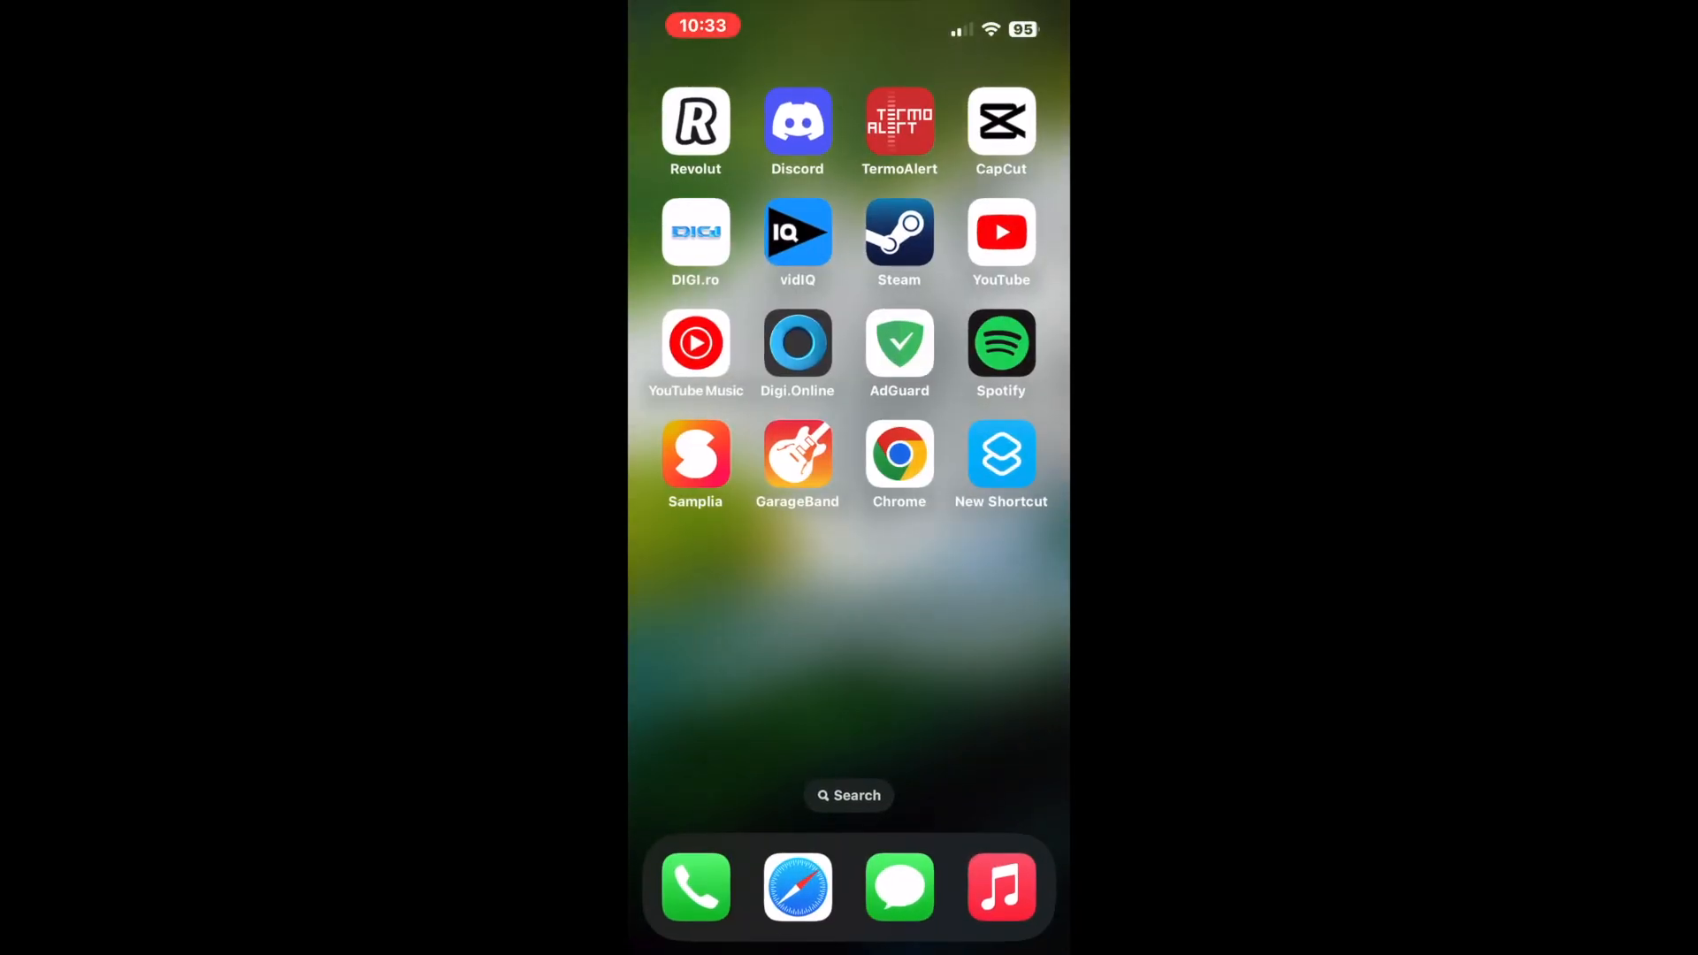
{"action": "left_click", "coordinate": [999, 453]}
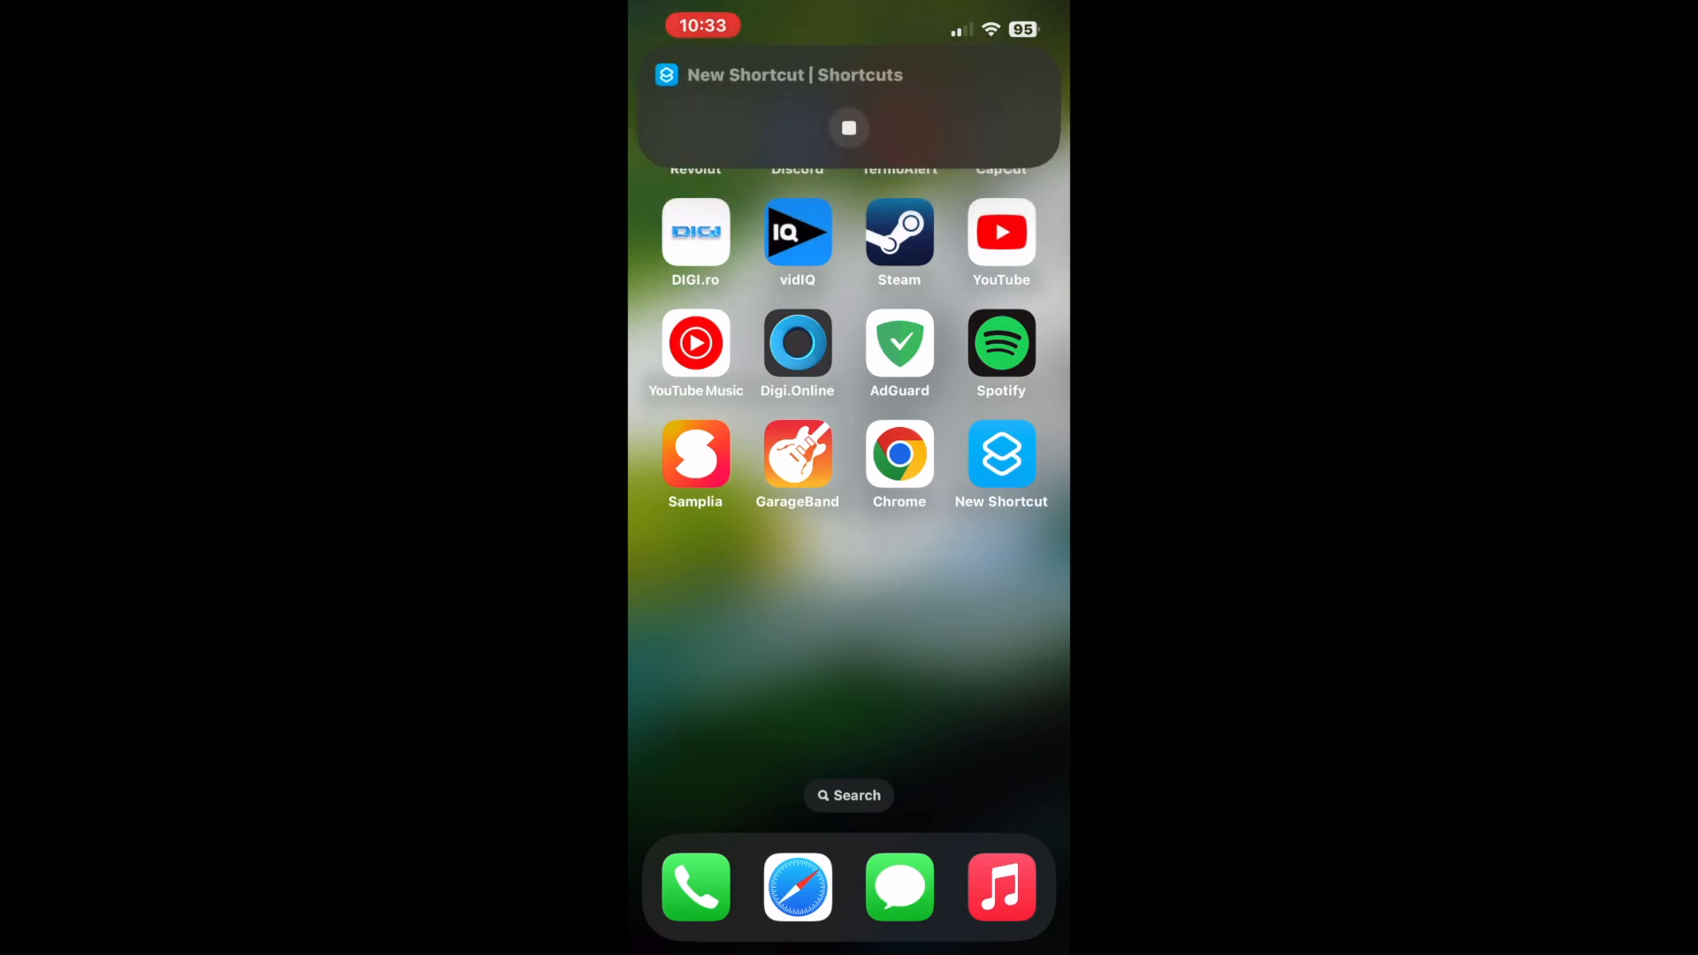